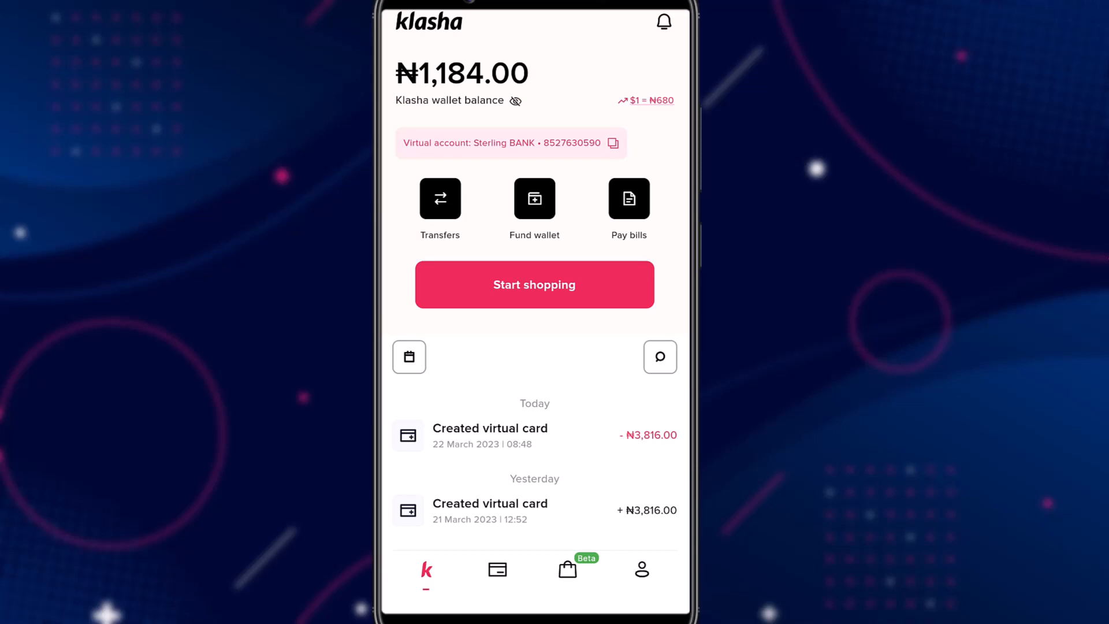
Open Money, banks and cards and scroll down to the linked Visa card.
{"action": "left_click", "coordinate": [497, 569]}
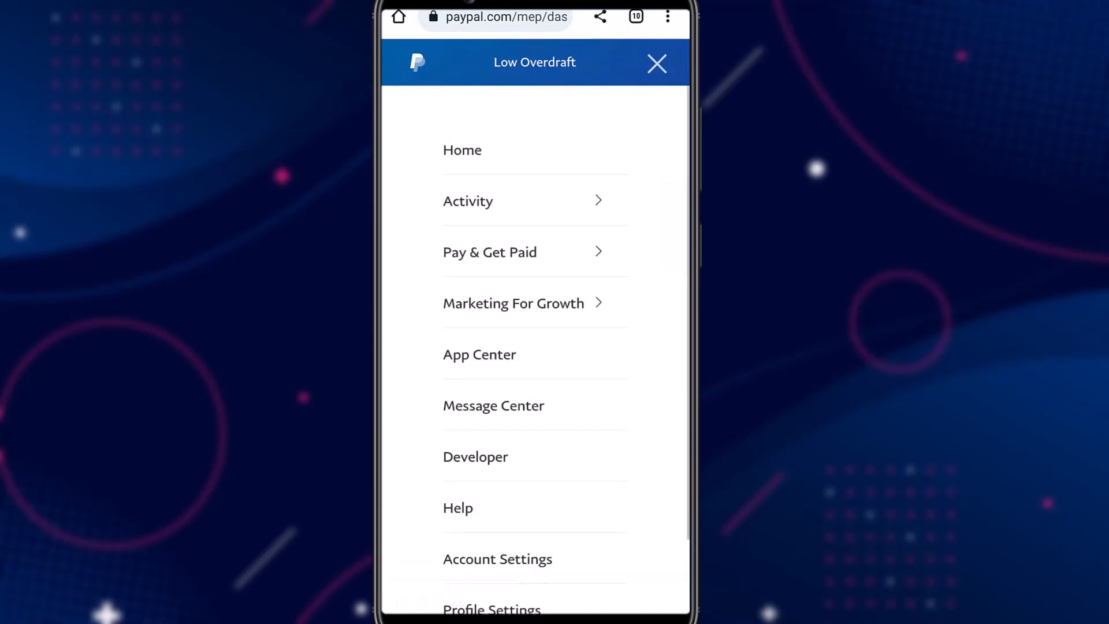
{"action": "scroll", "scroll_direction": "down", "scroll_amount": 3}
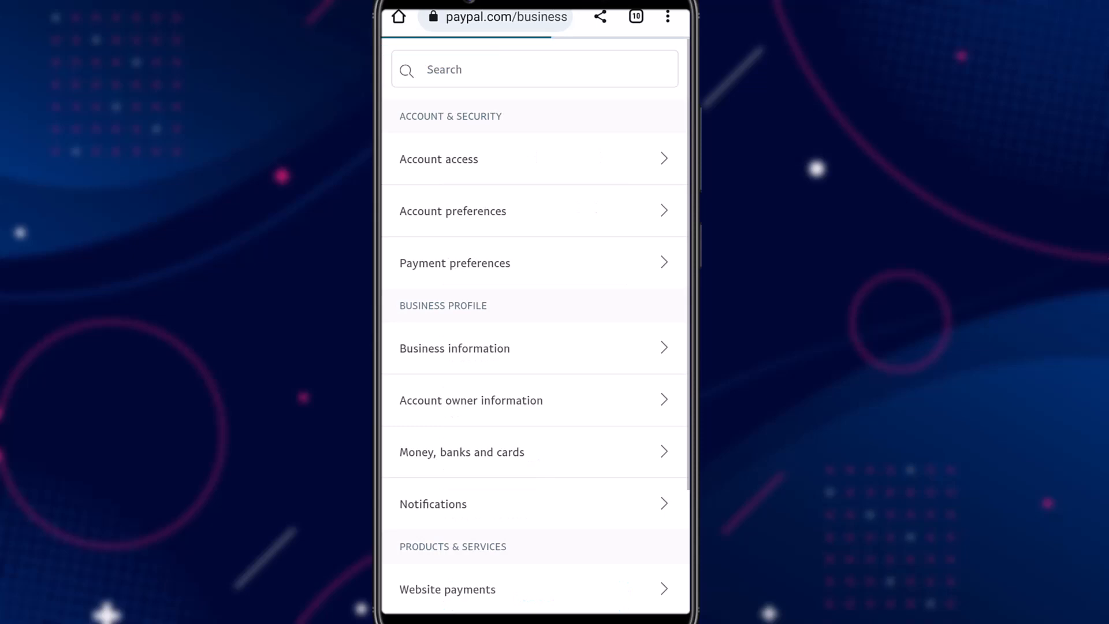
{"action": "scroll", "scroll_direction": "down", "scroll_amount": 3}
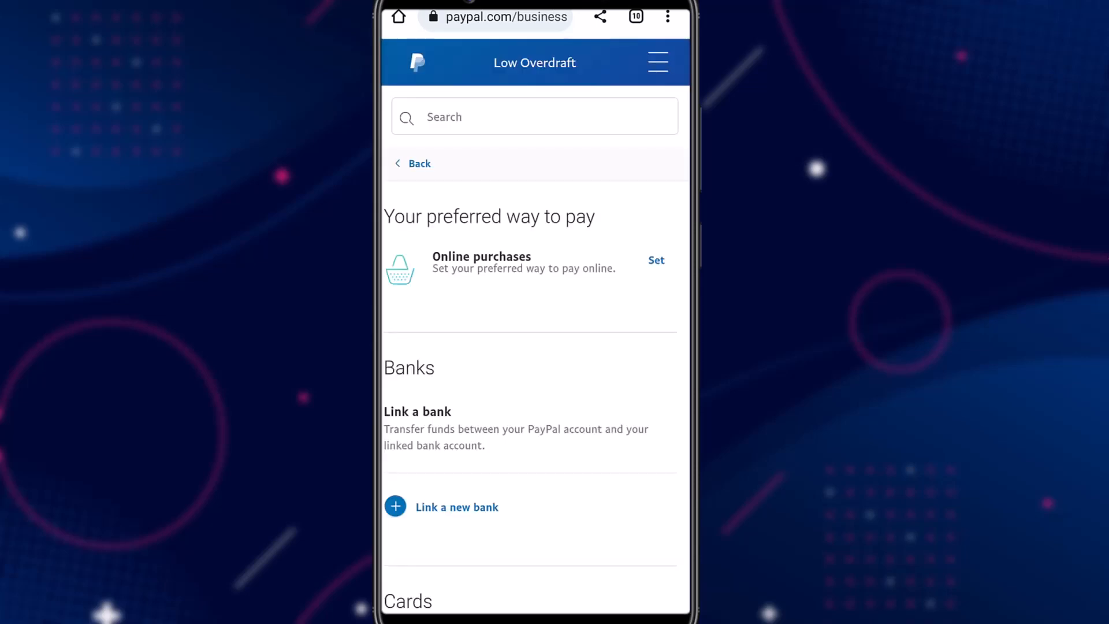
{"action": "scroll", "scroll_direction": "down", "scroll_amount": 3}
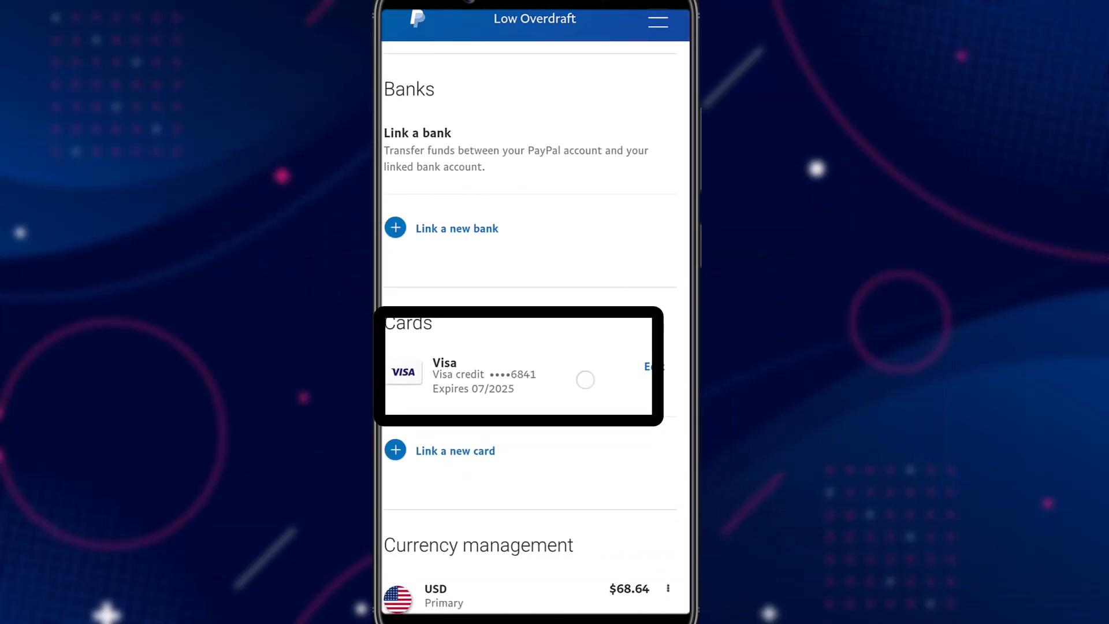
{"action": "scroll", "scroll_direction": "down", "scroll_amount": 3}
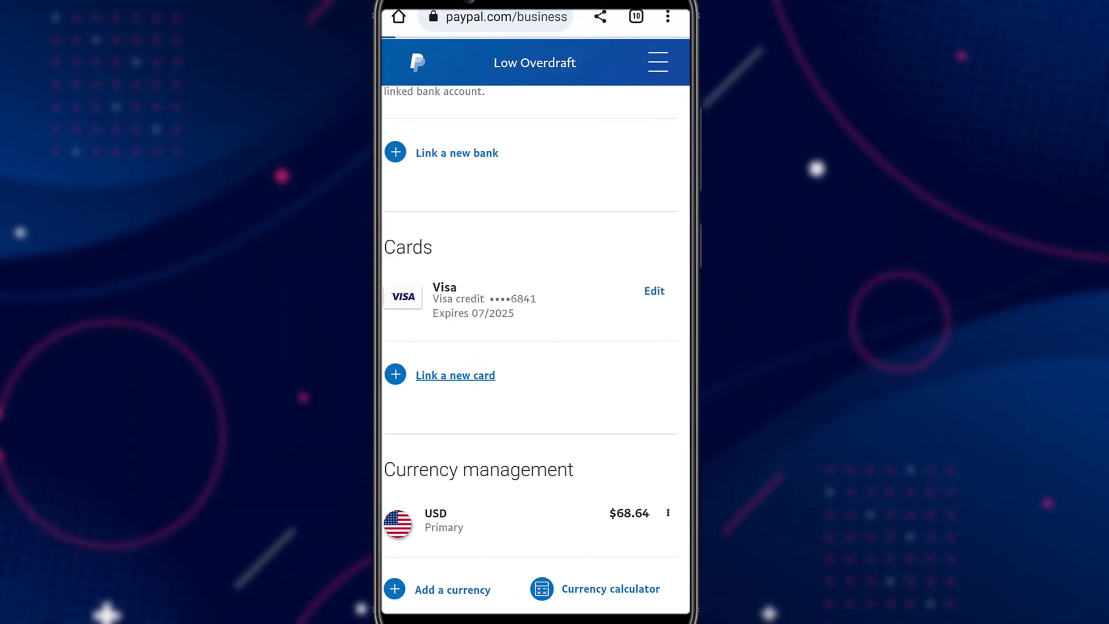
Enter the Visa Prepaid card ending 3012 details and link the card.
{"action": "left_click", "coordinate": [455, 375]}
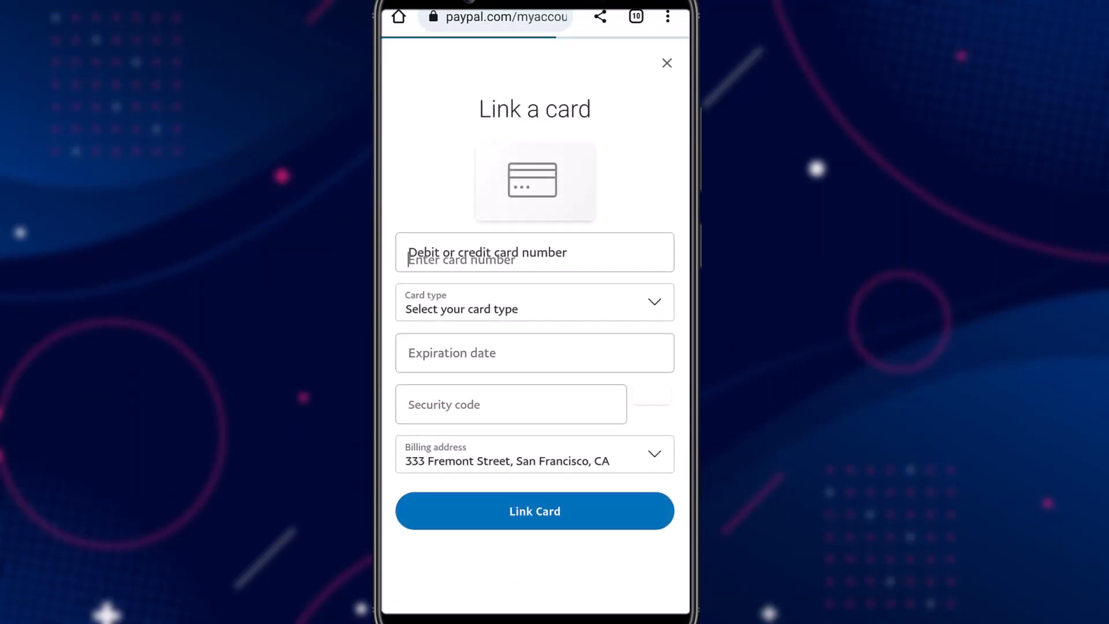
{"action": "left_click", "coordinate": [534, 252]}
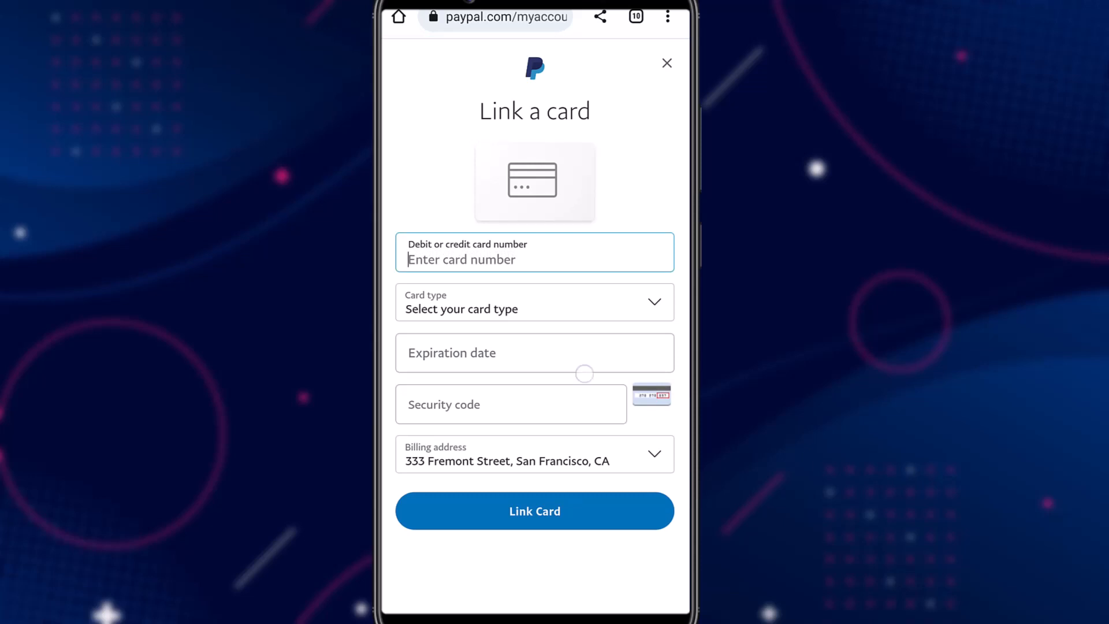
{"action": "scroll", "scroll_direction": "down", "scroll_amount": 3}
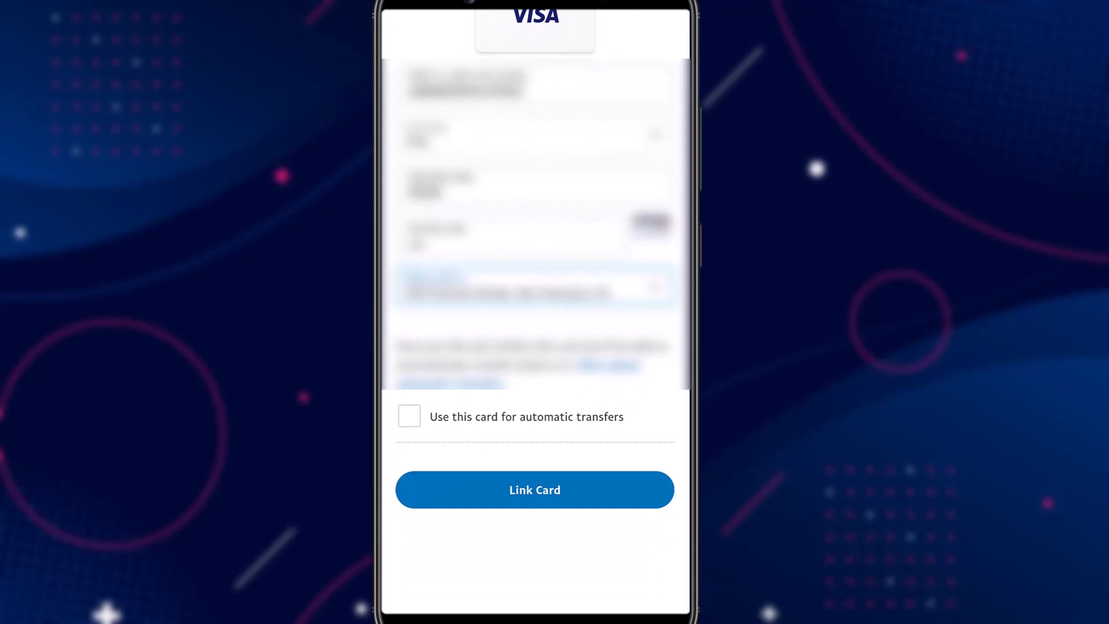
{"action": "left_click", "coordinate": [534, 490]}
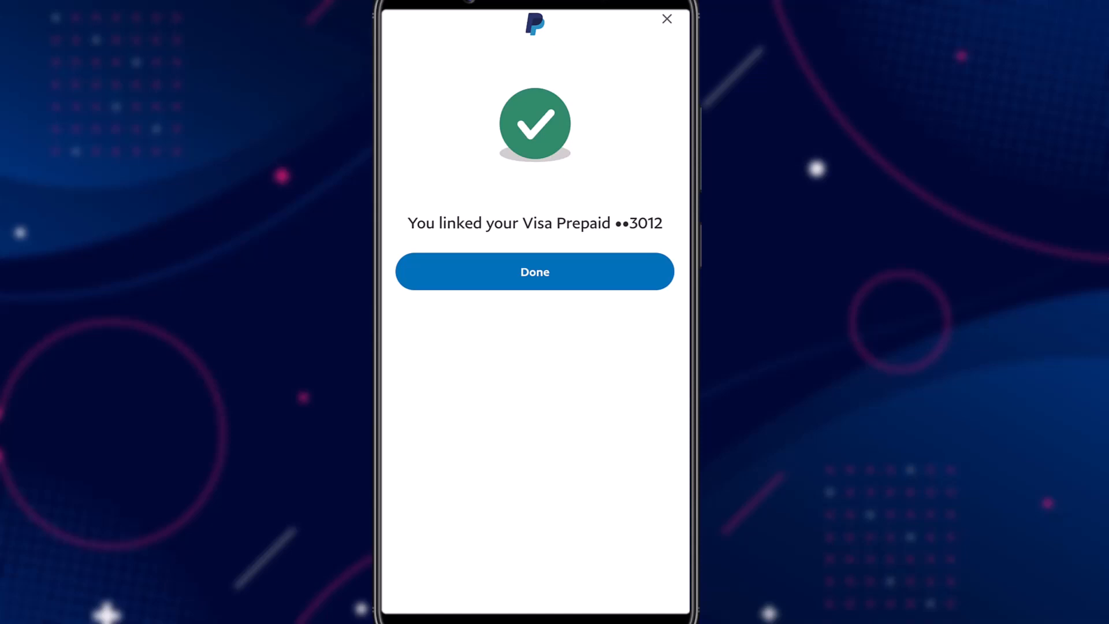
Return to the cards list and inspect the Unverified label on the new card.
{"action": "left_click", "coordinate": [535, 271]}
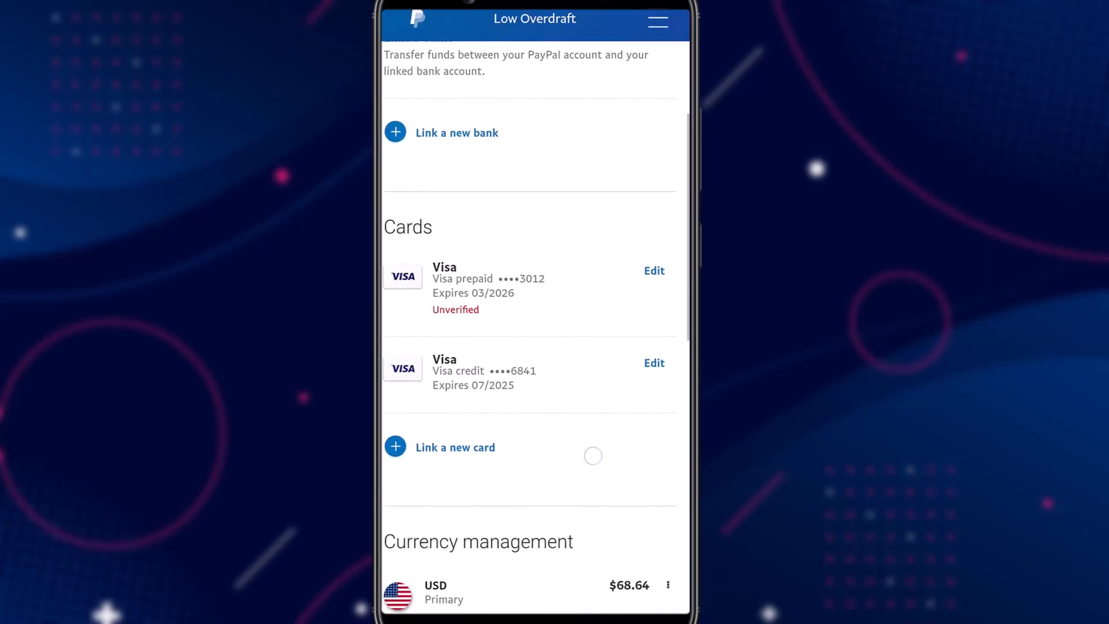
{"action": "double_click", "coordinate": [455, 309]}
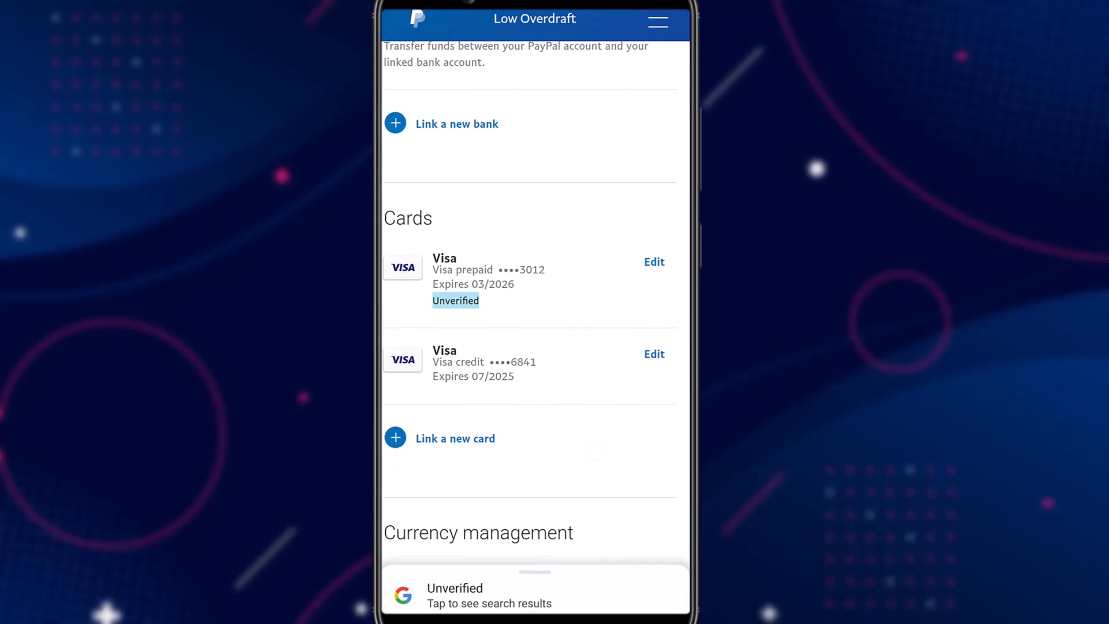
{"action": "double_click", "coordinate": [455, 300]}
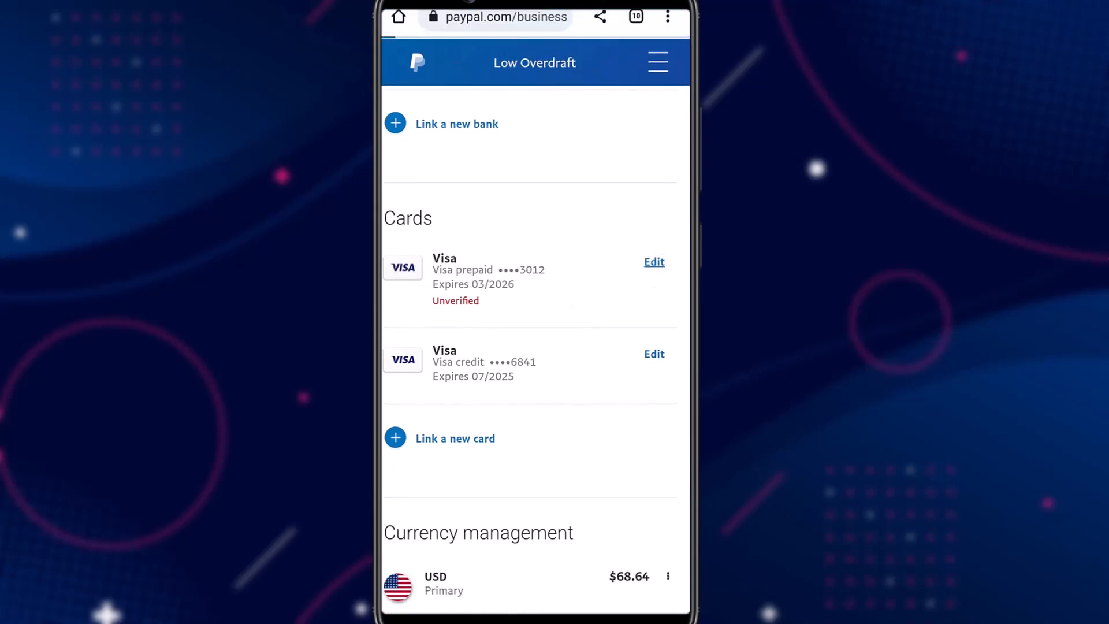
Request a confirmation code charge for the Visa Prepaid ••3012 and close the notice.
{"action": "left_click", "coordinate": [654, 262]}
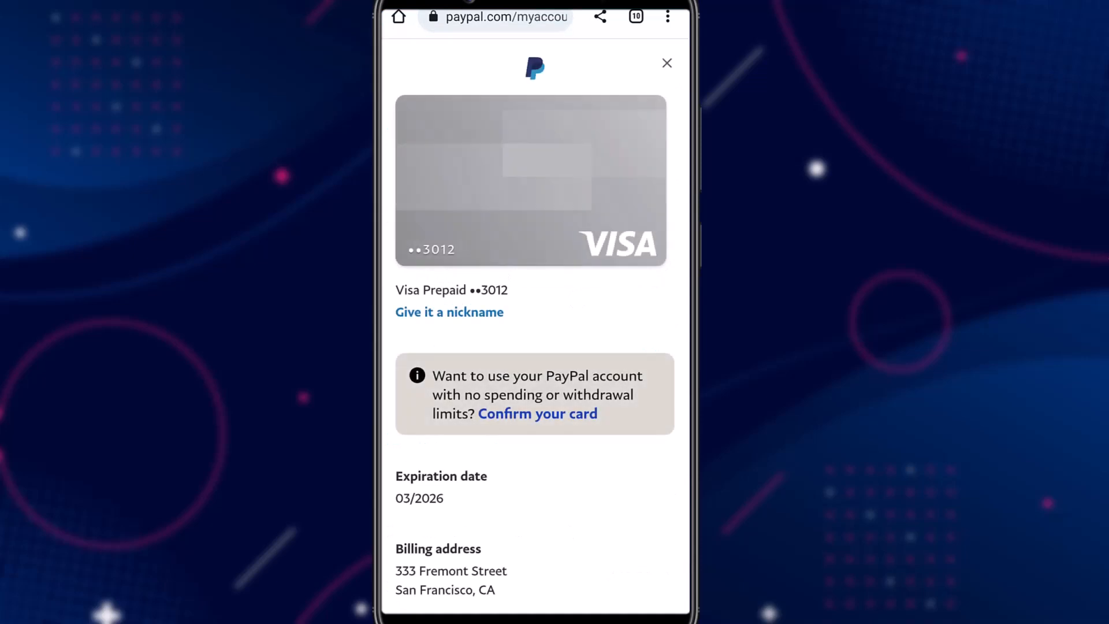
{"action": "left_click", "coordinate": [537, 413]}
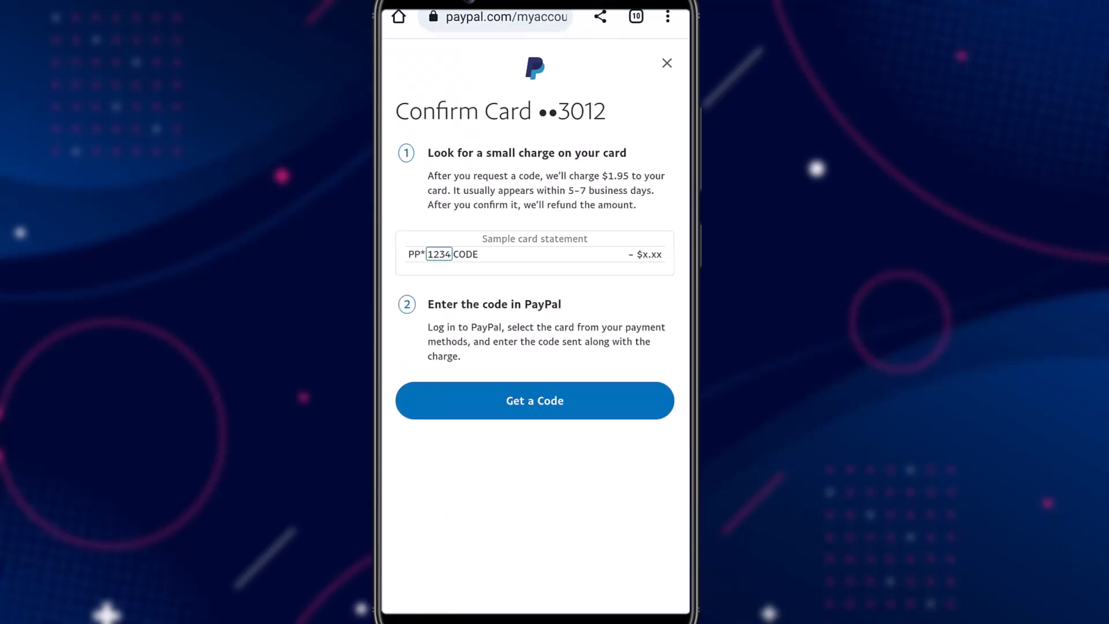
{"action": "left_click", "coordinate": [534, 400]}
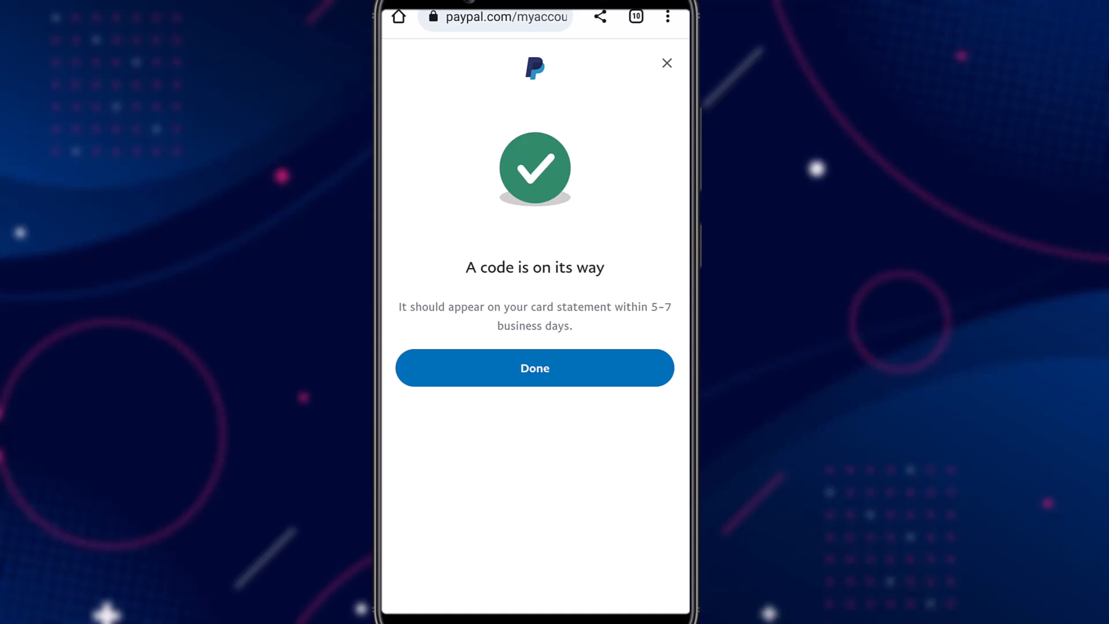
{"action": "left_click", "coordinate": [534, 368]}
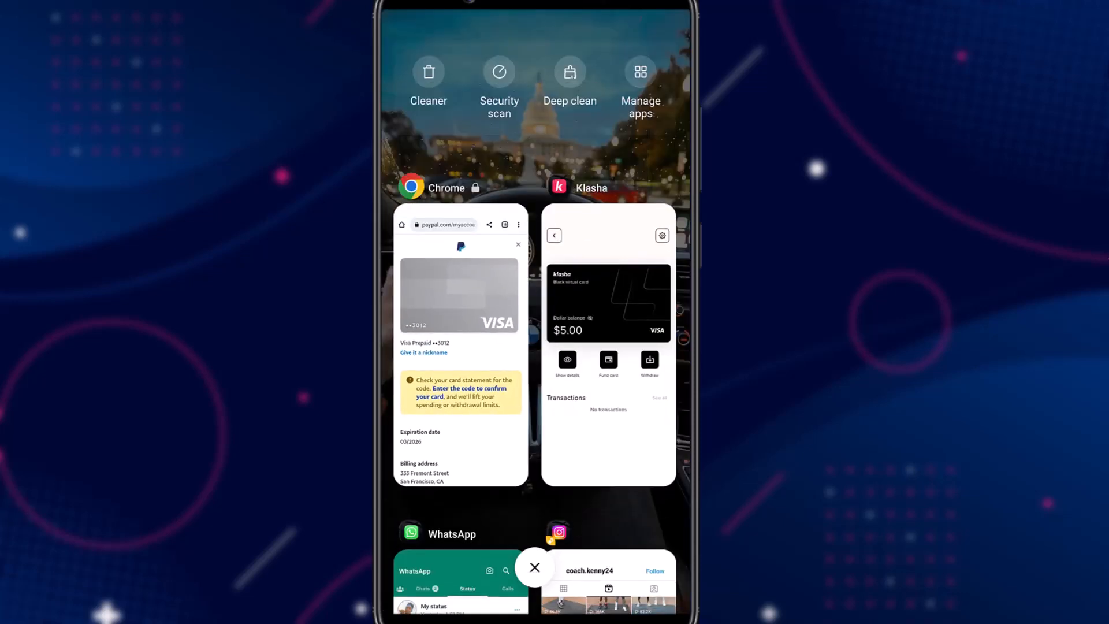
{"action": "left_click", "coordinate": [608, 303]}
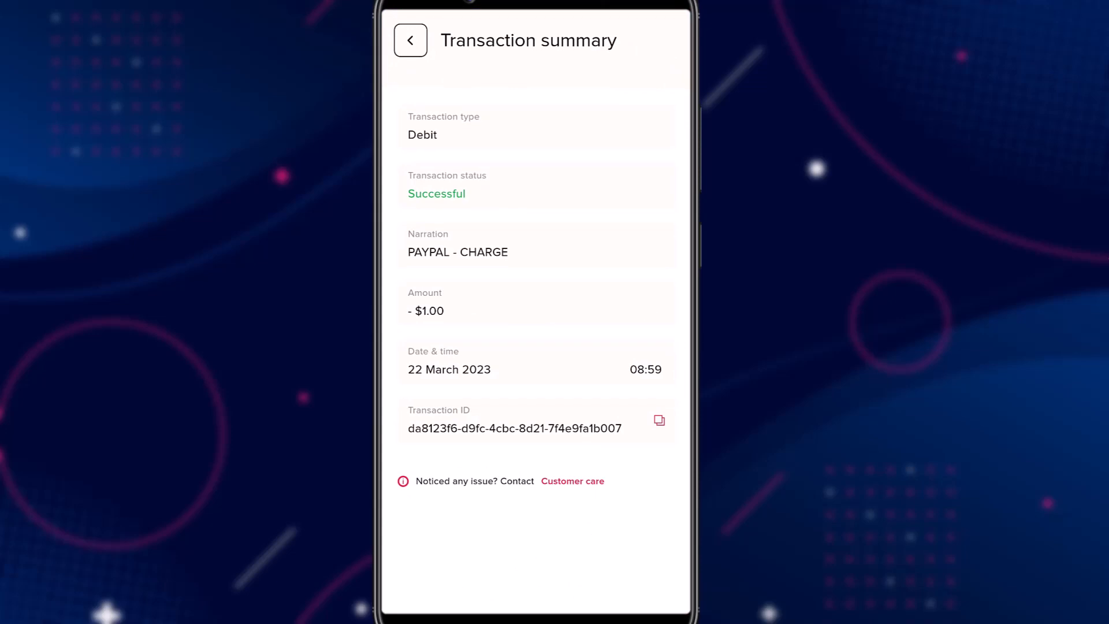
{"action": "left_click", "coordinate": [413, 40]}
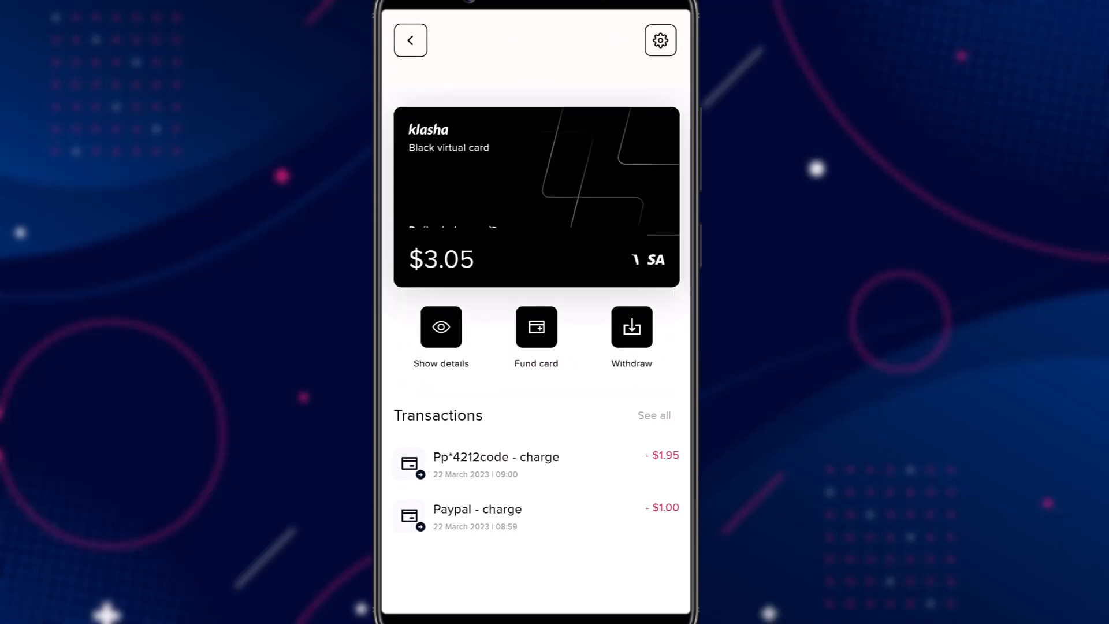
{"action": "left_click", "coordinate": [496, 465]}
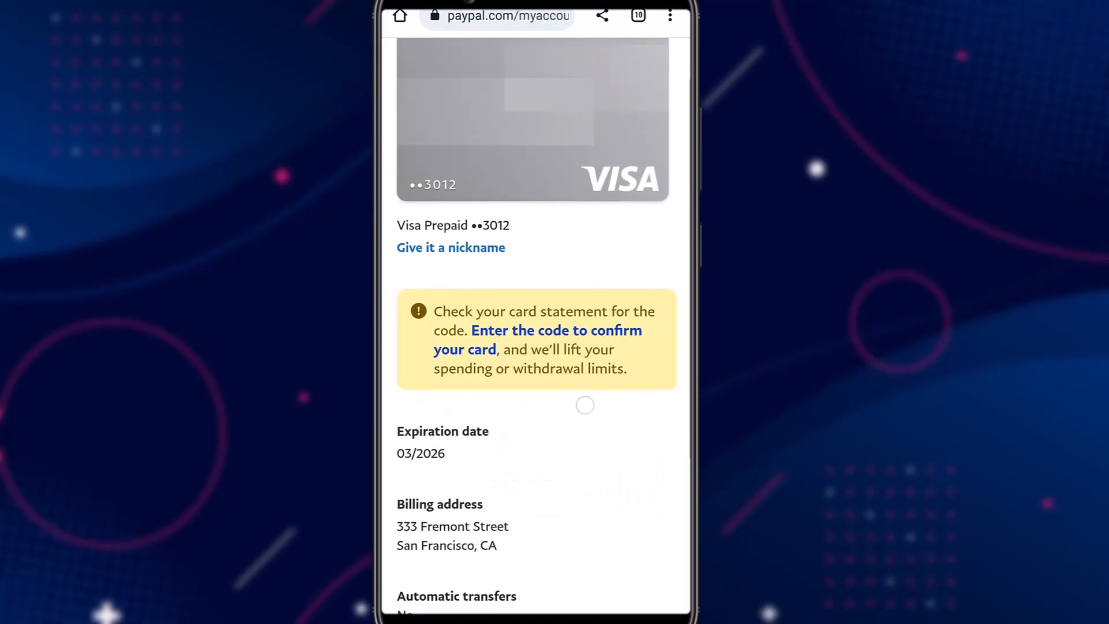
{"action": "left_click", "coordinate": [537, 339]}
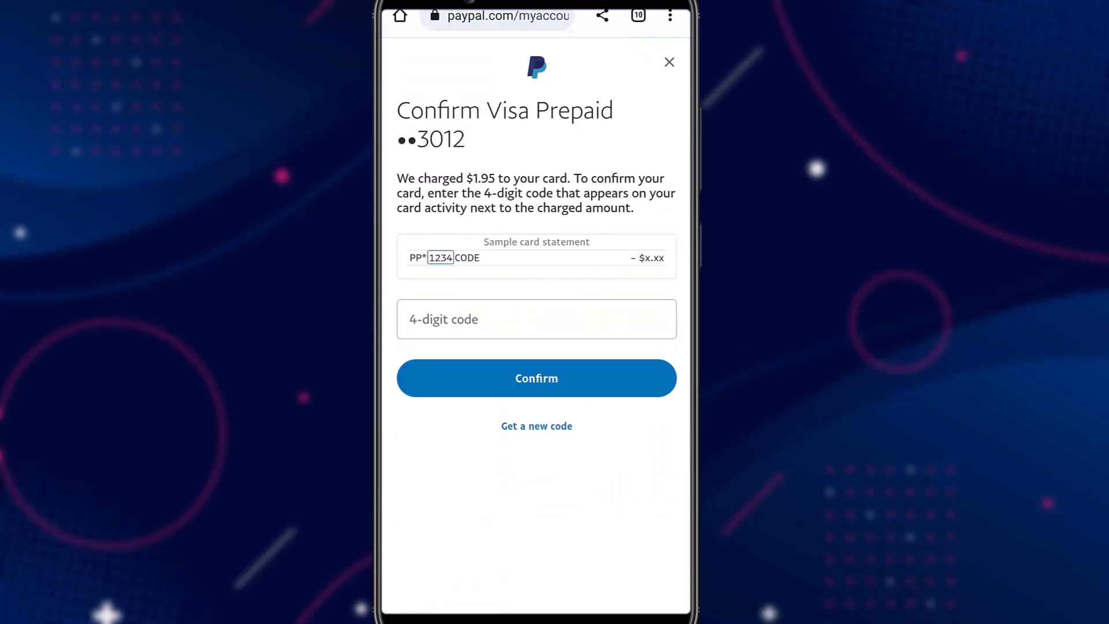
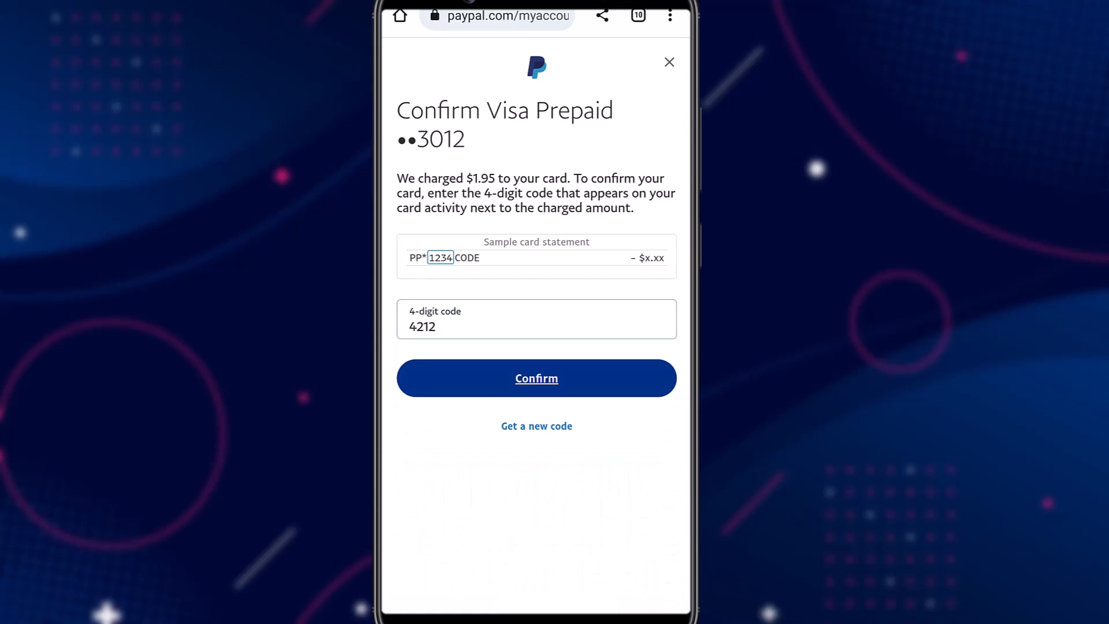
{"action": "left_click", "coordinate": [536, 378]}
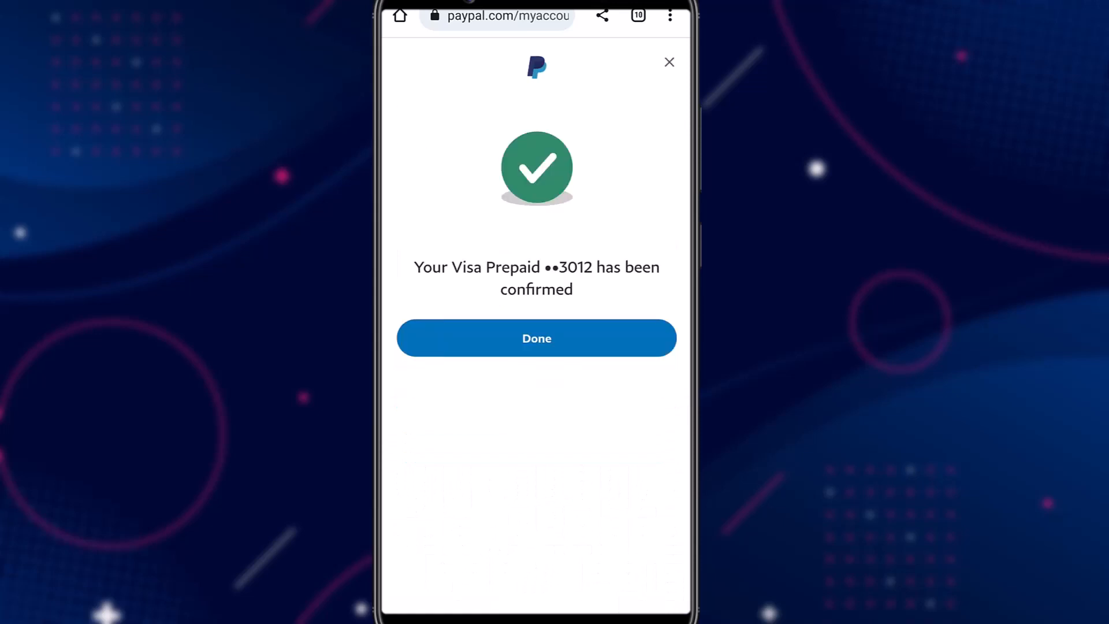
{"action": "left_click", "coordinate": [536, 338]}
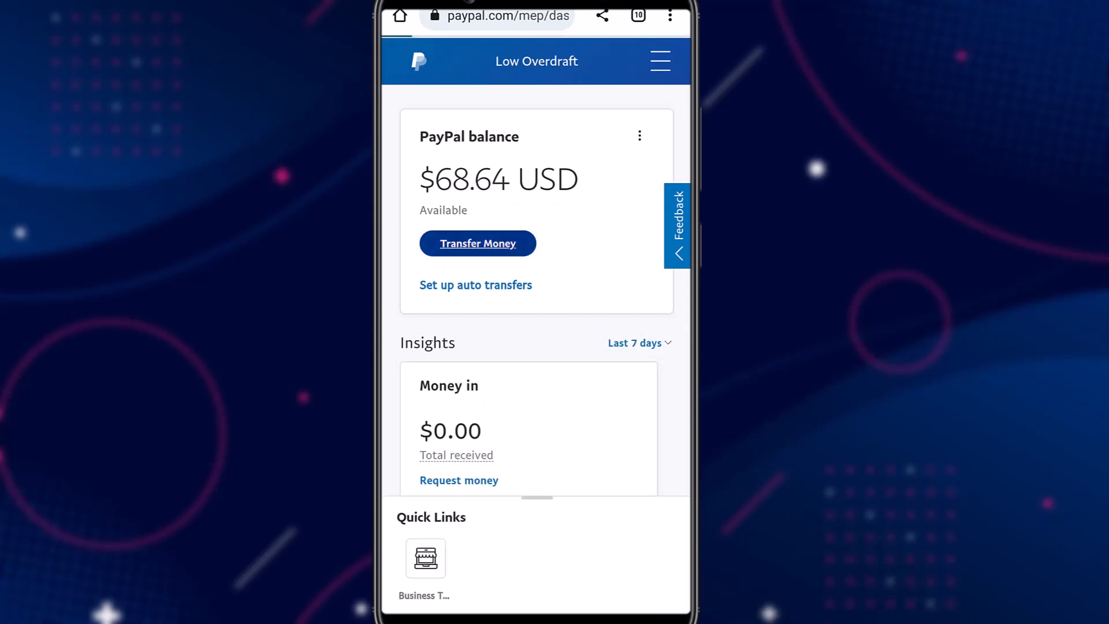
Start Transfer Money and scroll through the Link a debit card or bank options.
{"action": "left_click", "coordinate": [477, 243]}
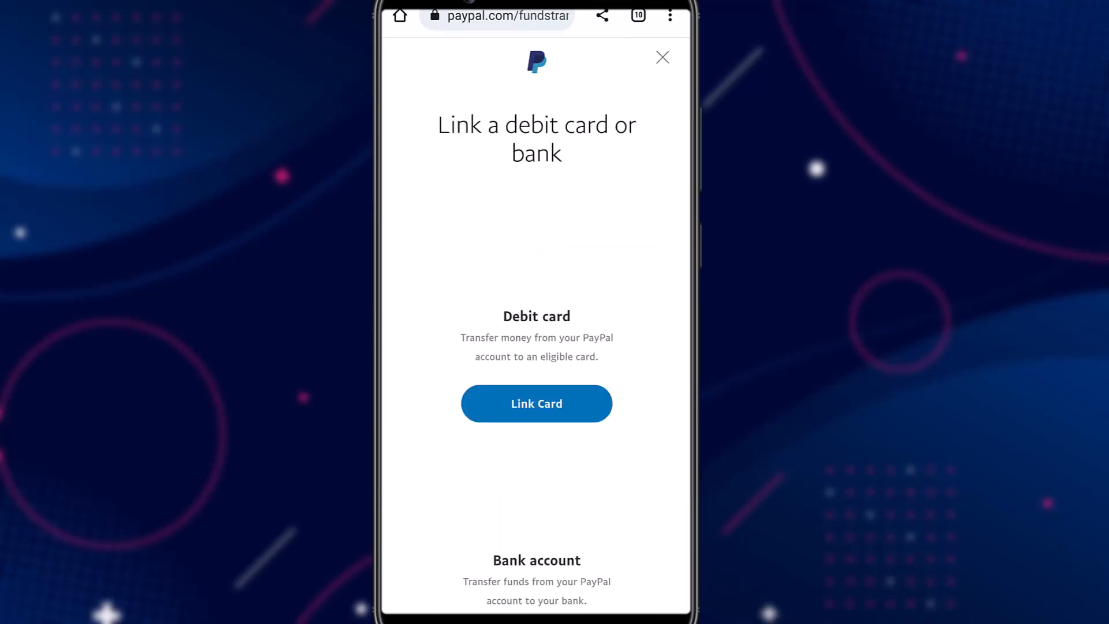
{"action": "scroll", "scroll_direction": "down", "scroll_amount": 3}
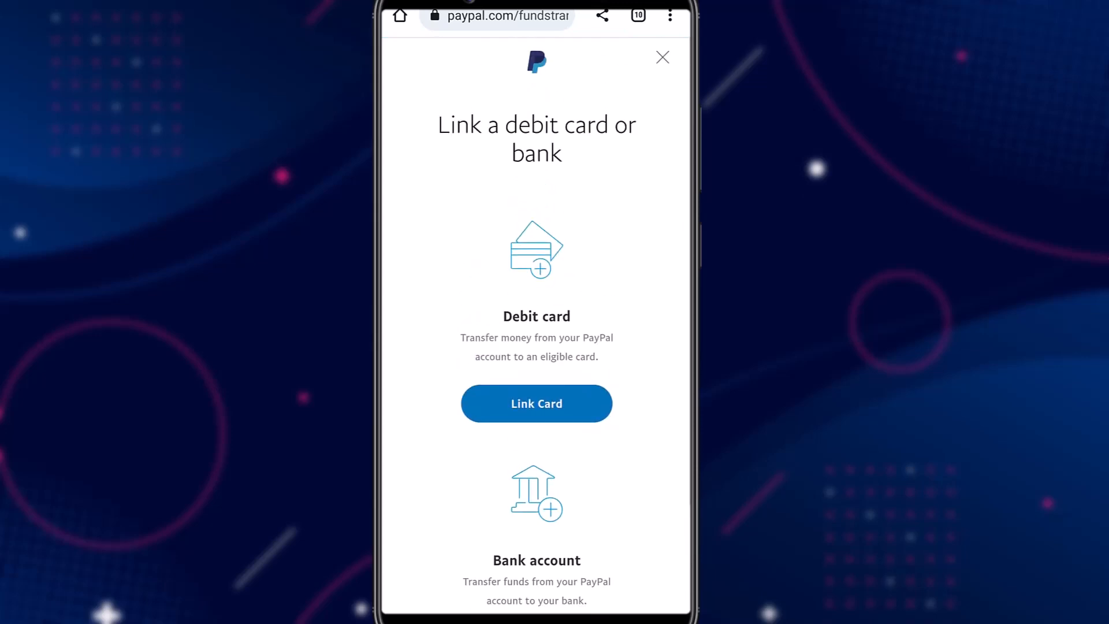
{"action": "scroll", "scroll_direction": "down", "scroll_amount": 3}
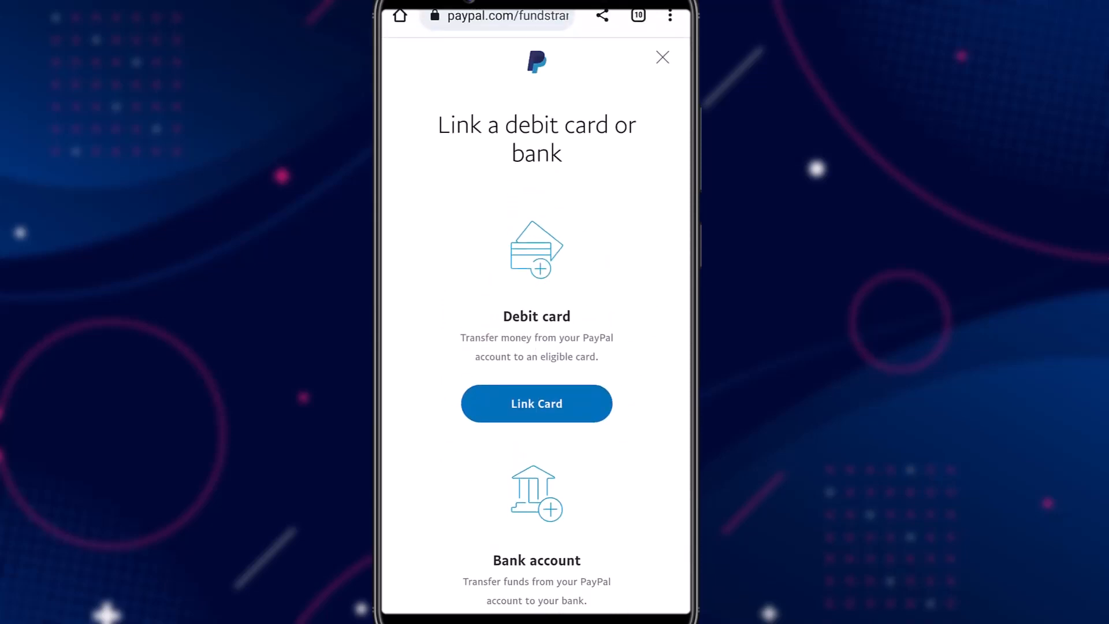
{"action": "scroll", "scroll_direction": "down", "scroll_amount": 3}
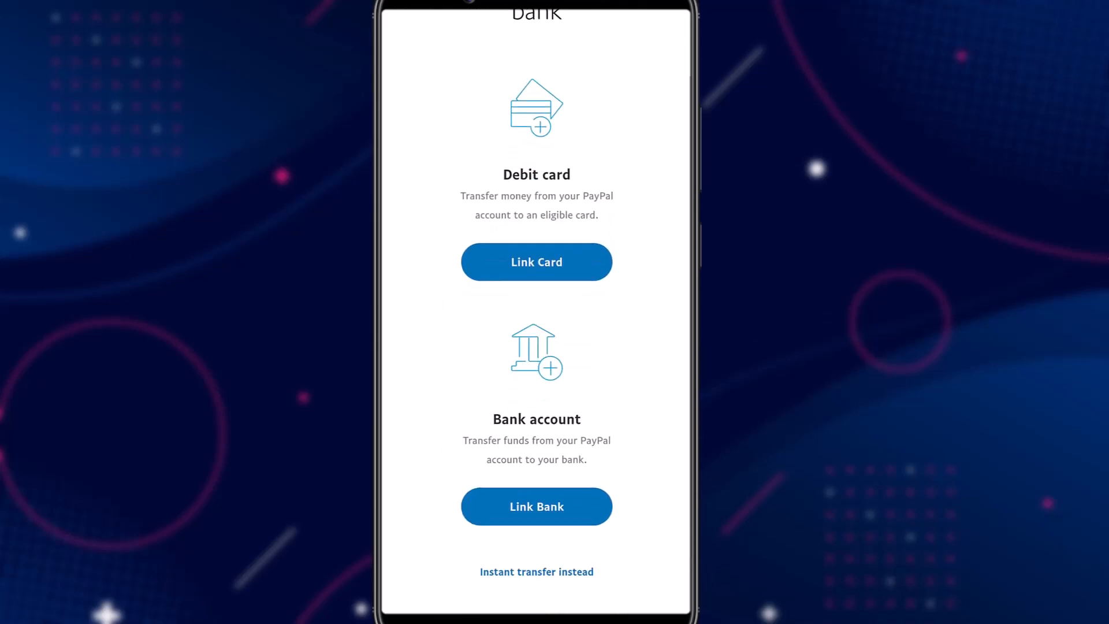